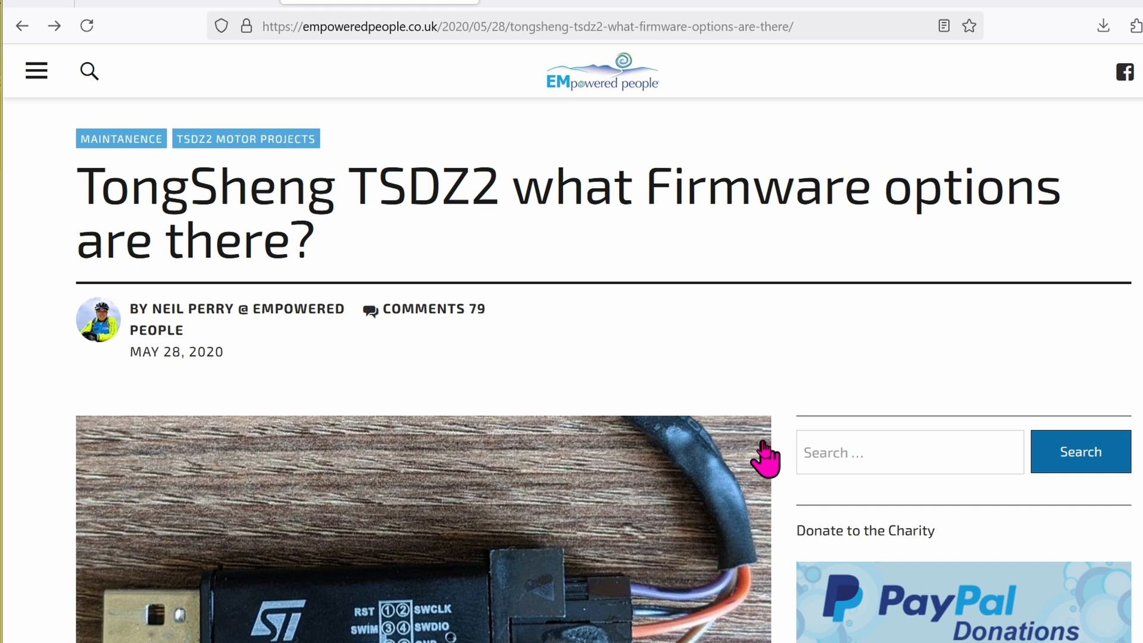
# - Reach the TSDZ2-v20.1C.2-update-3 VLCD5-VLCD6-XH18 release page listing its source code assets
pyautogui.scroll(-3)
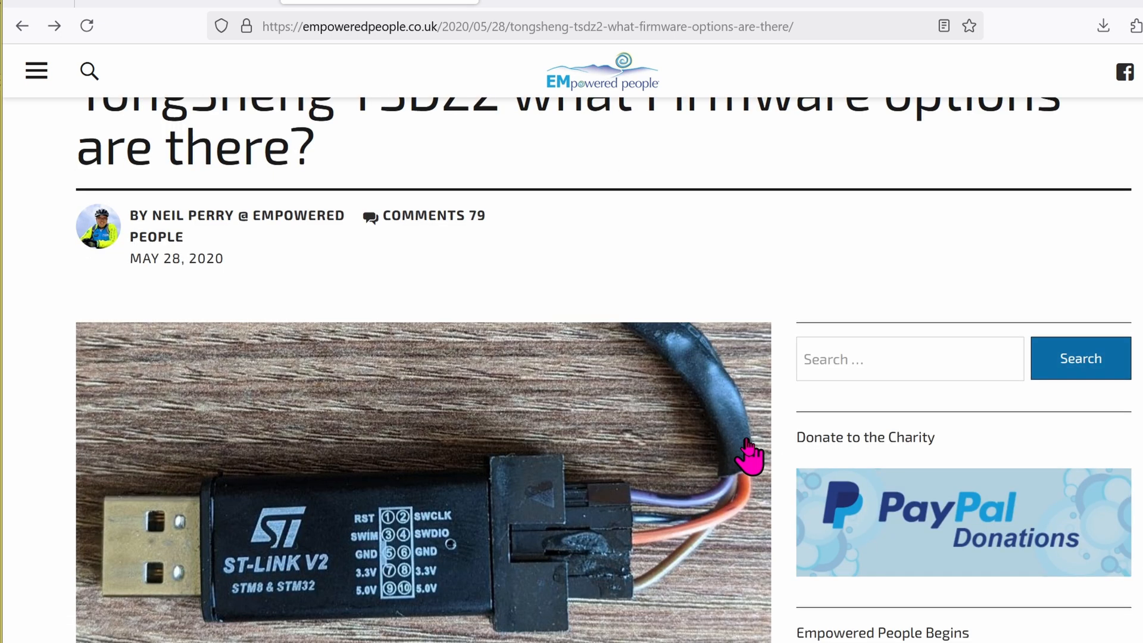
pyautogui.scroll(-3)
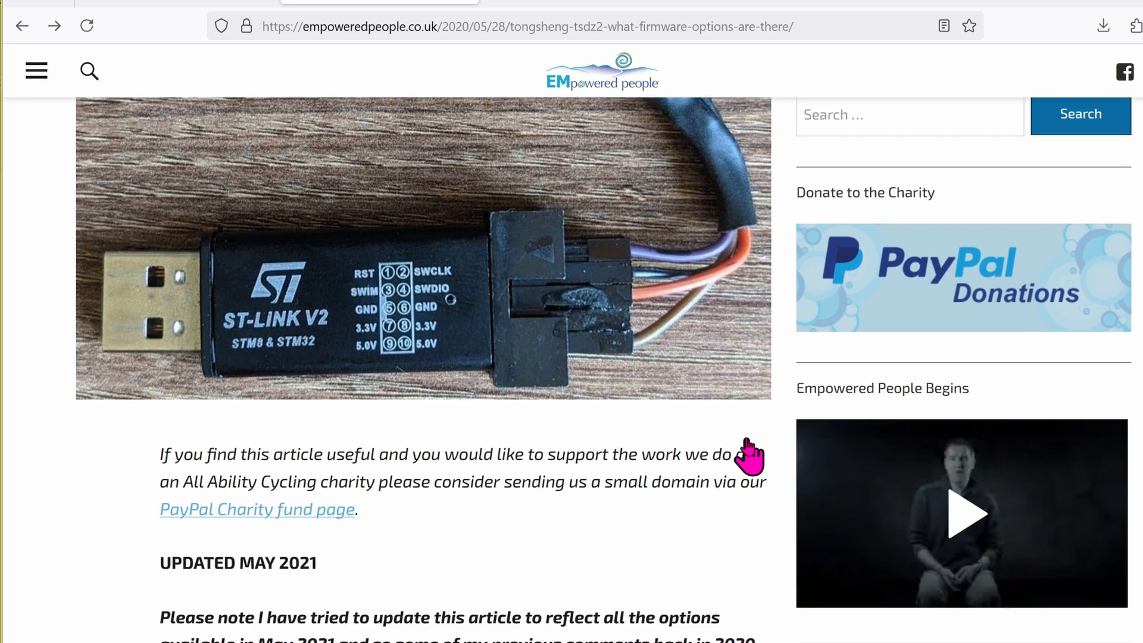
pyautogui.scroll(-3)
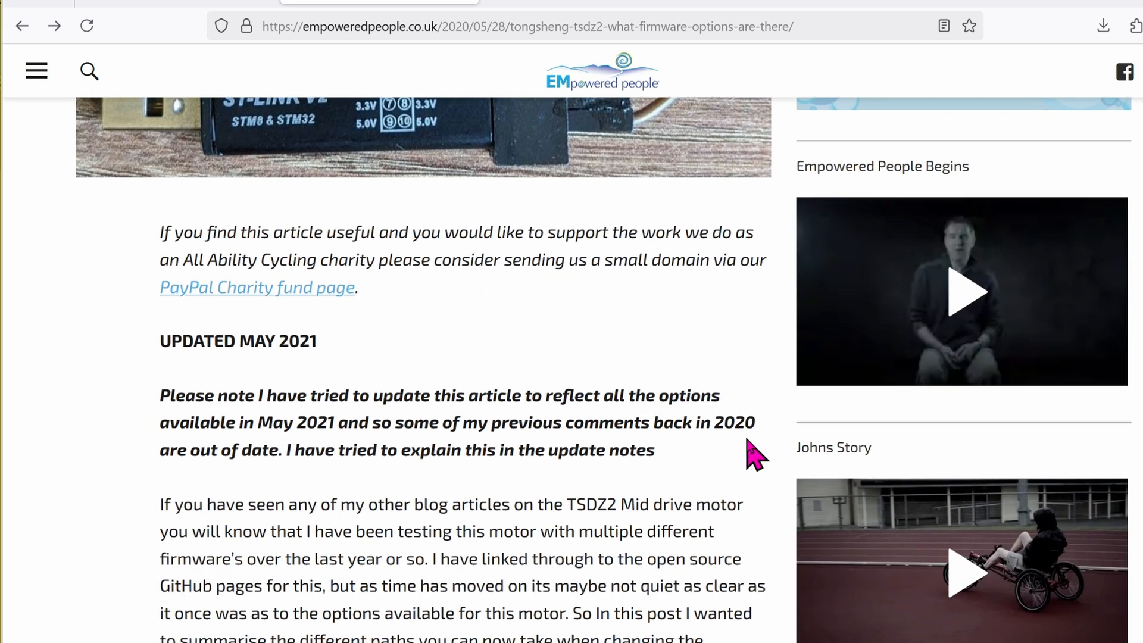
pyautogui.scroll(-3)
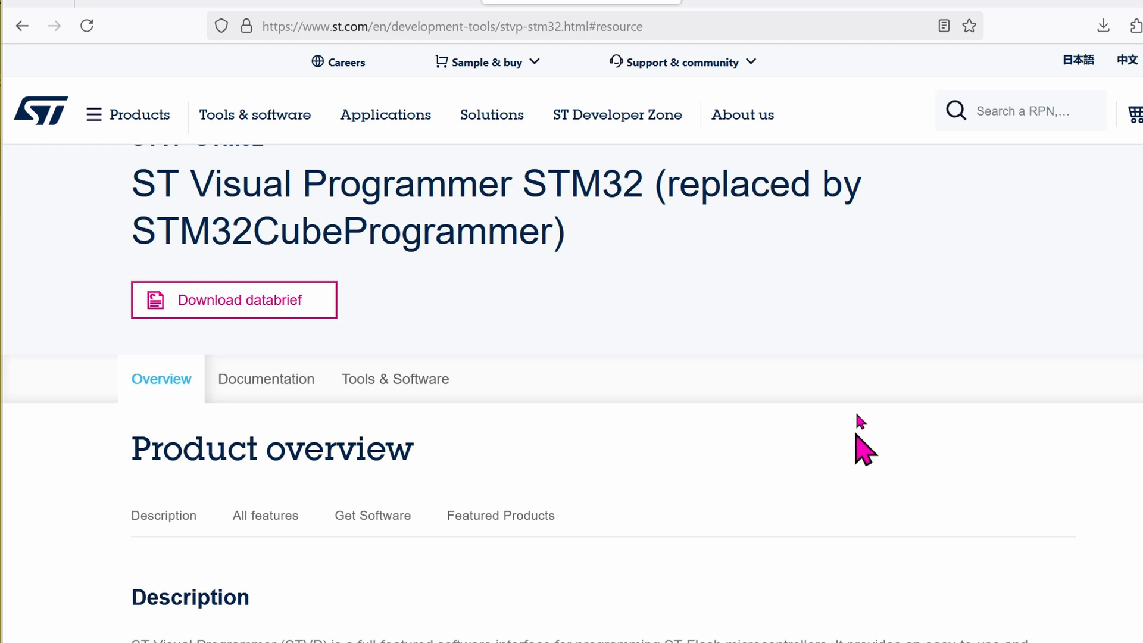
pyautogui.scroll(-3)
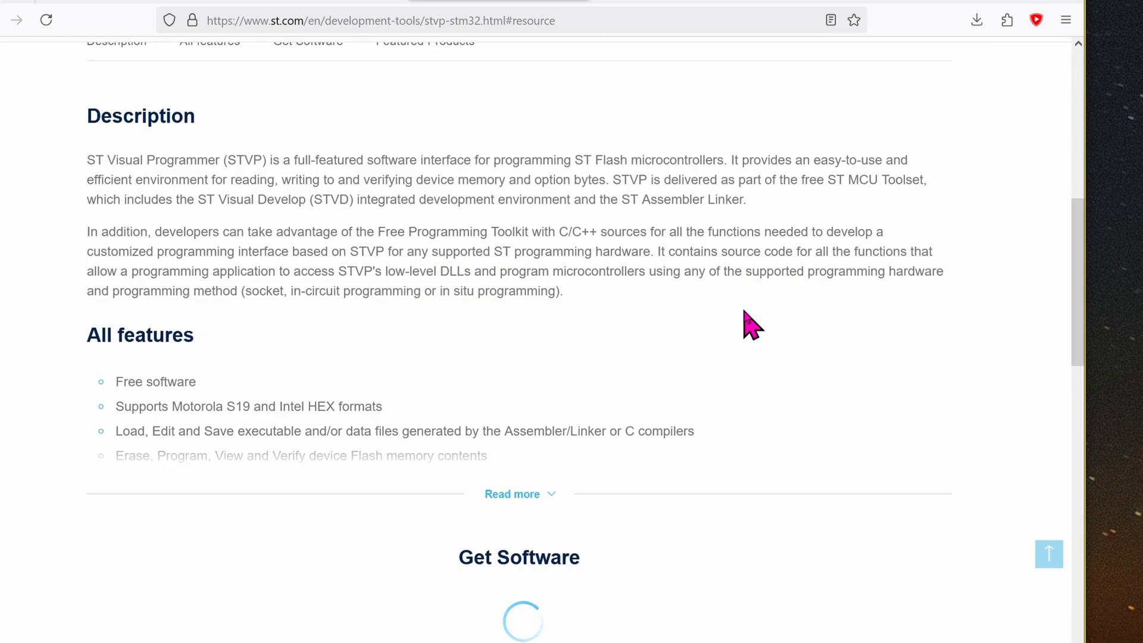
pyautogui.scroll(-3)
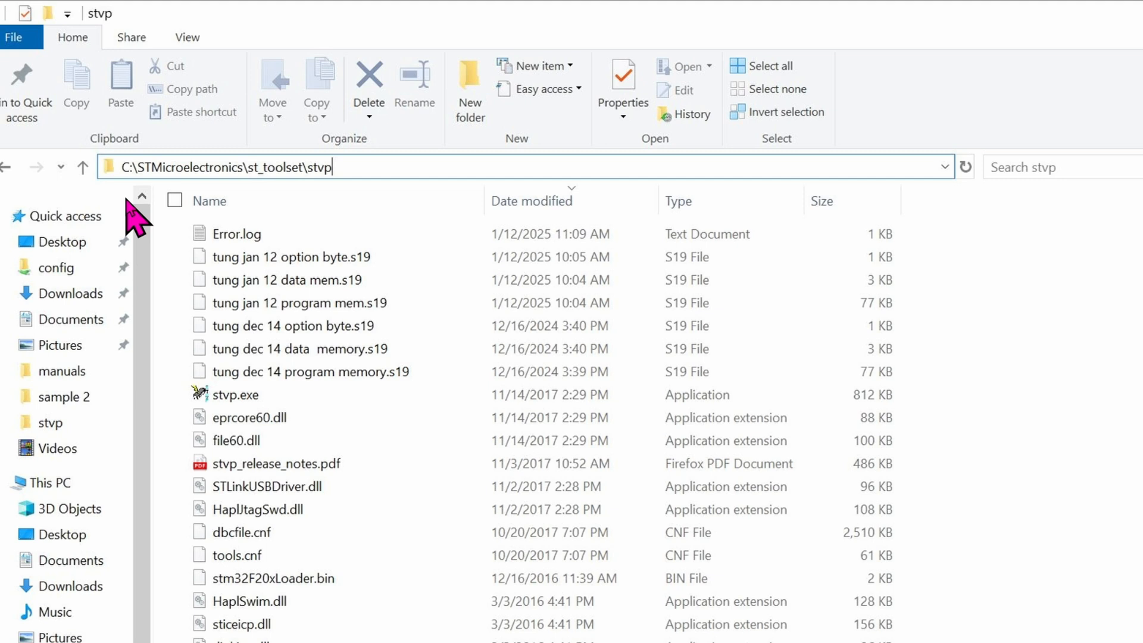
pyautogui.moveTo(145, 204)
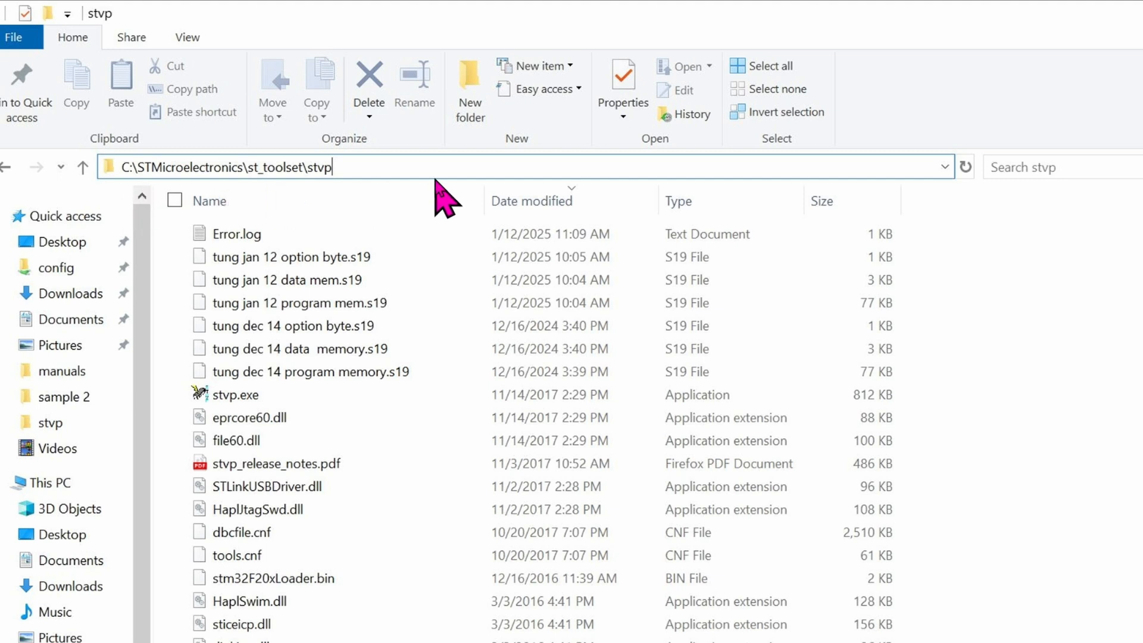
pyautogui.moveTo(430, 342)
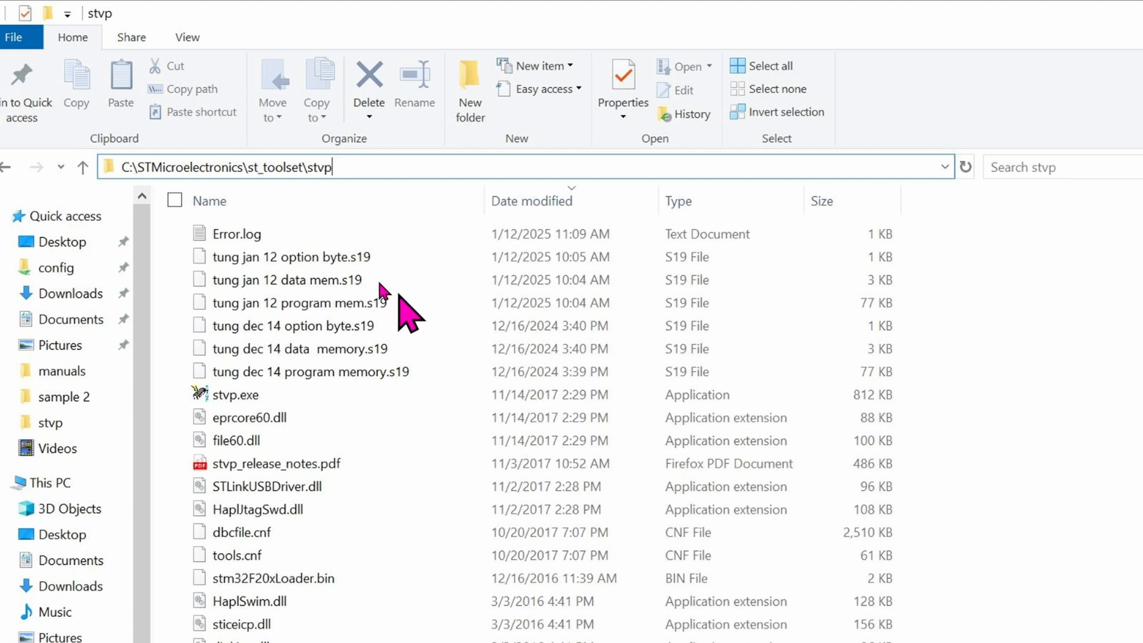
pyautogui.moveTo(255, 203)
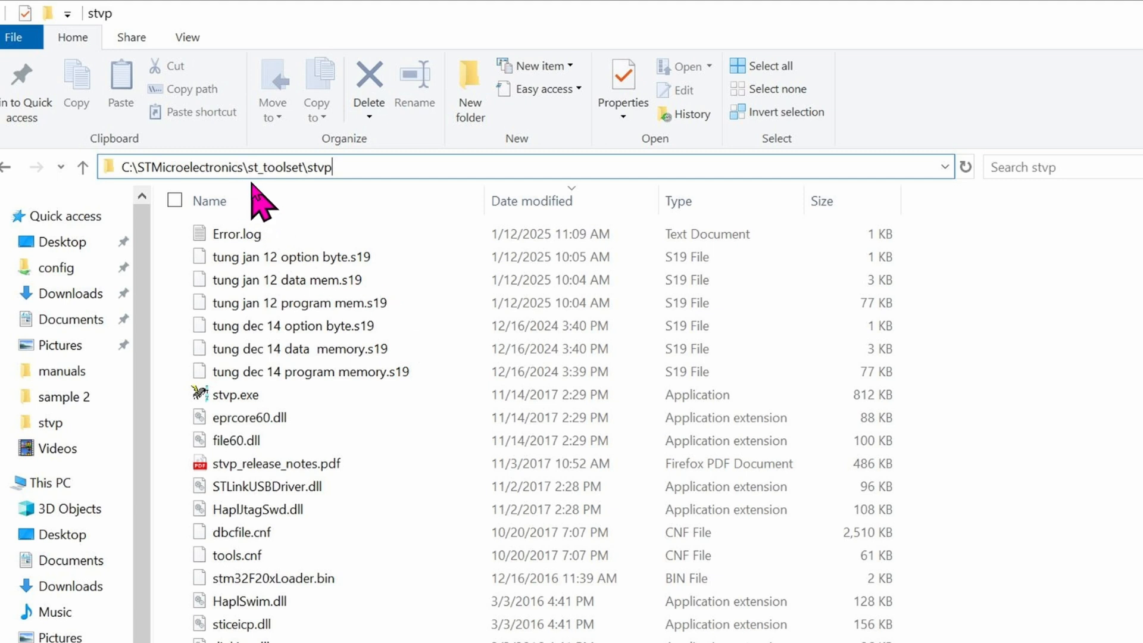
pyautogui.moveTo(316, 212)
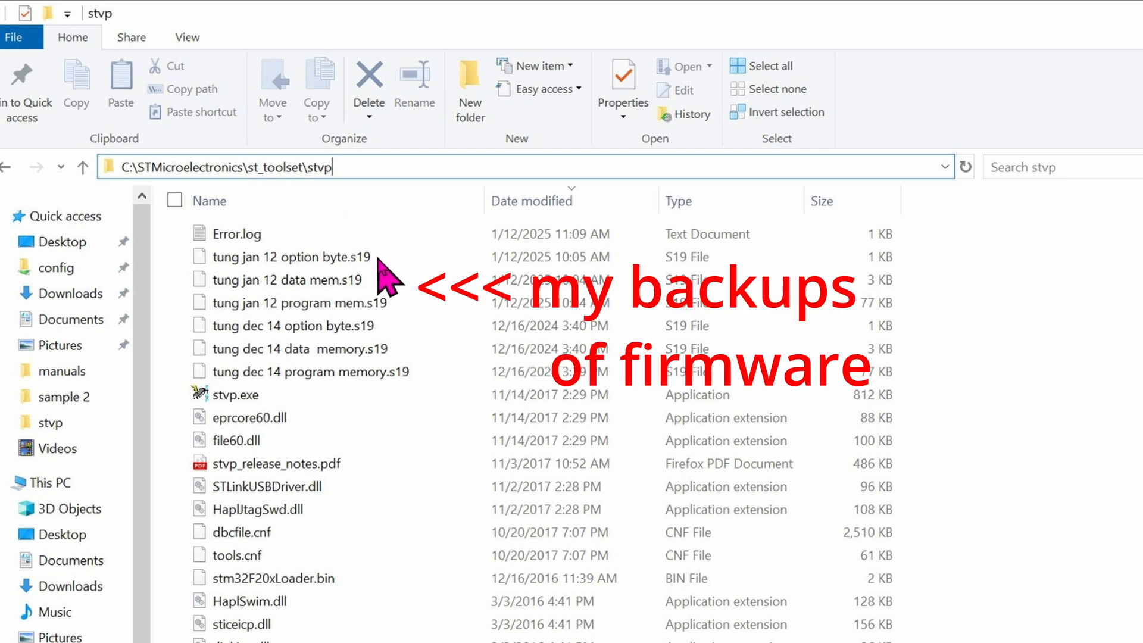
pyautogui.moveTo(434, 340)
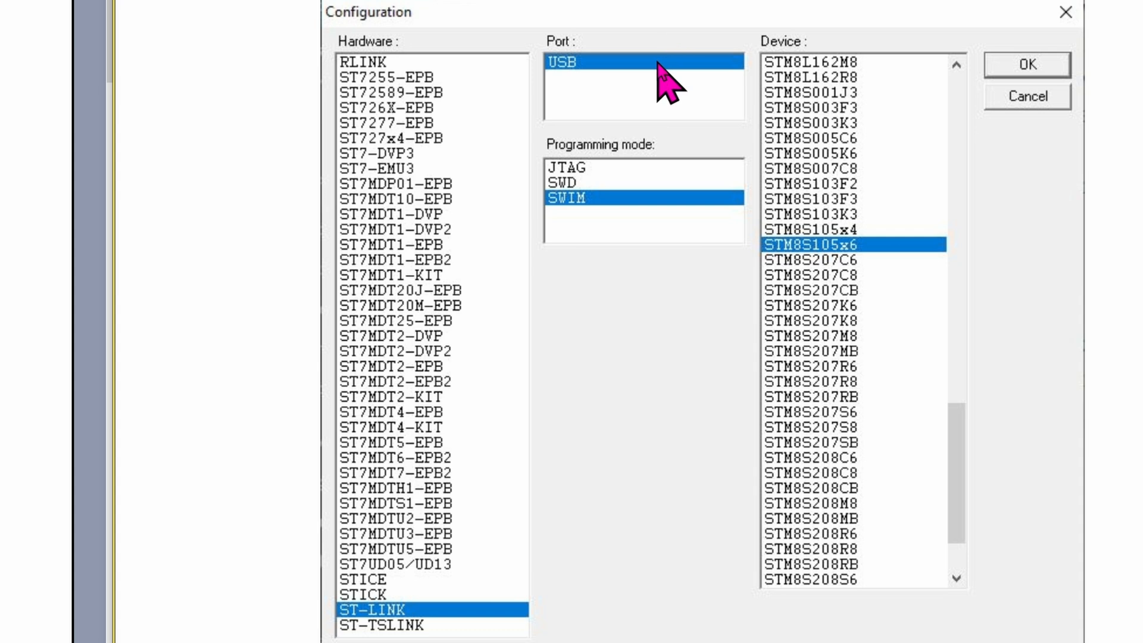
pyautogui.moveTo(654, 217)
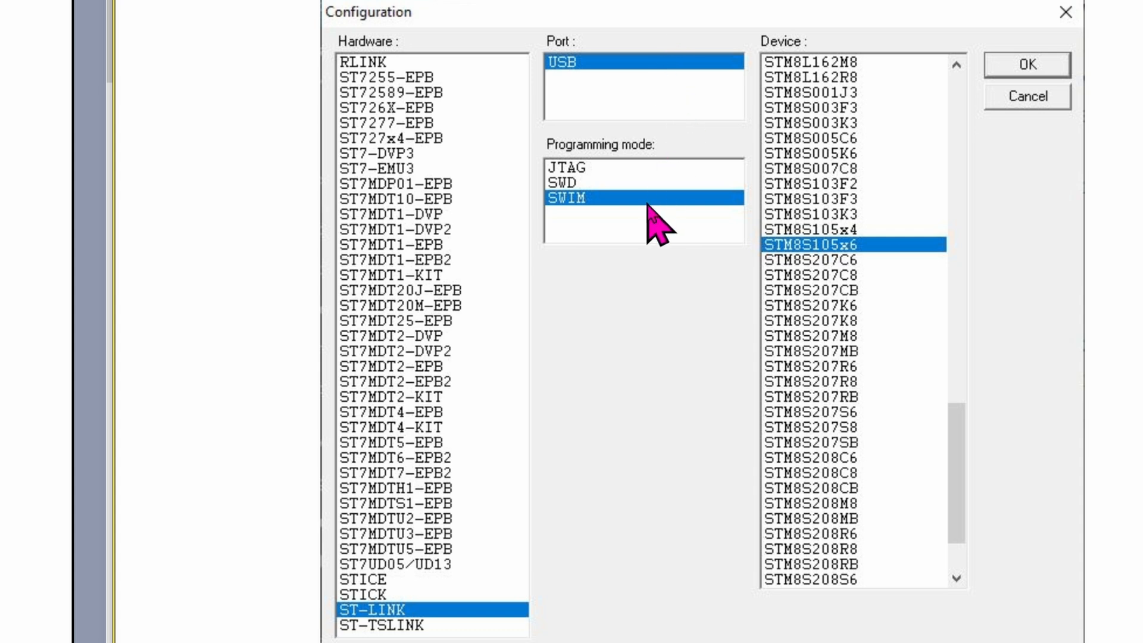
pyautogui.moveTo(903, 274)
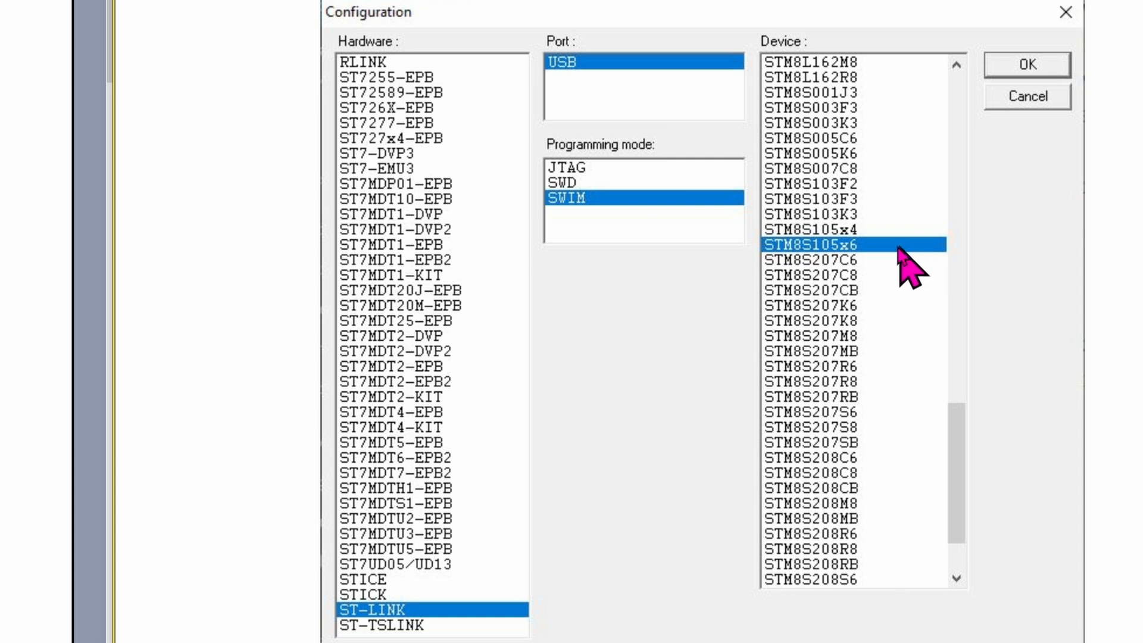
pyautogui.moveTo(900, 273)
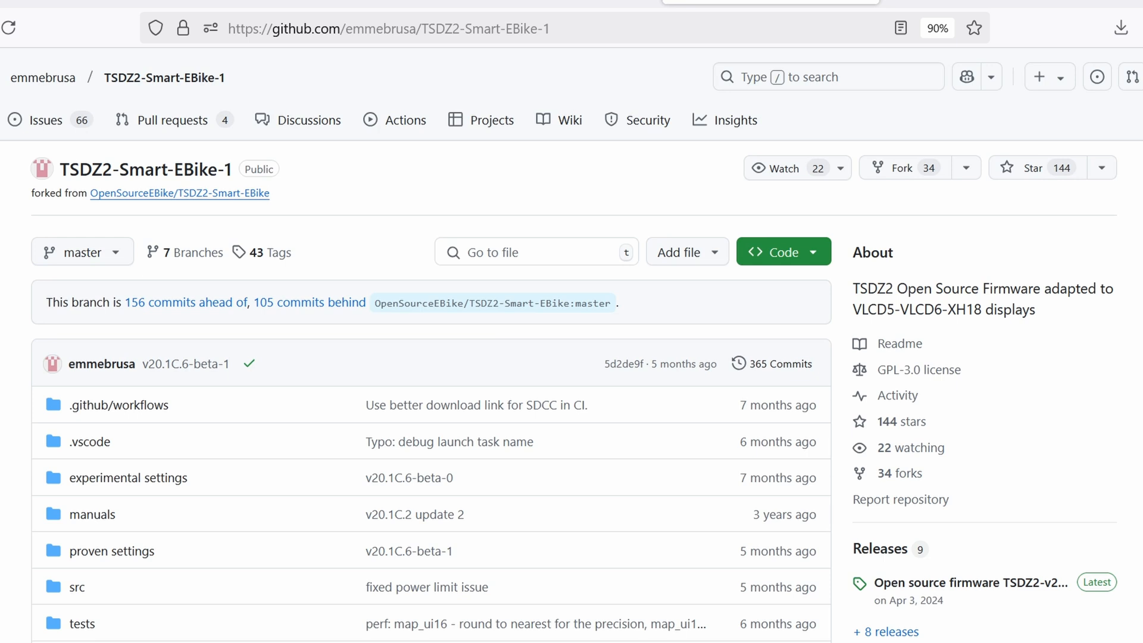
pyautogui.click(968, 583)
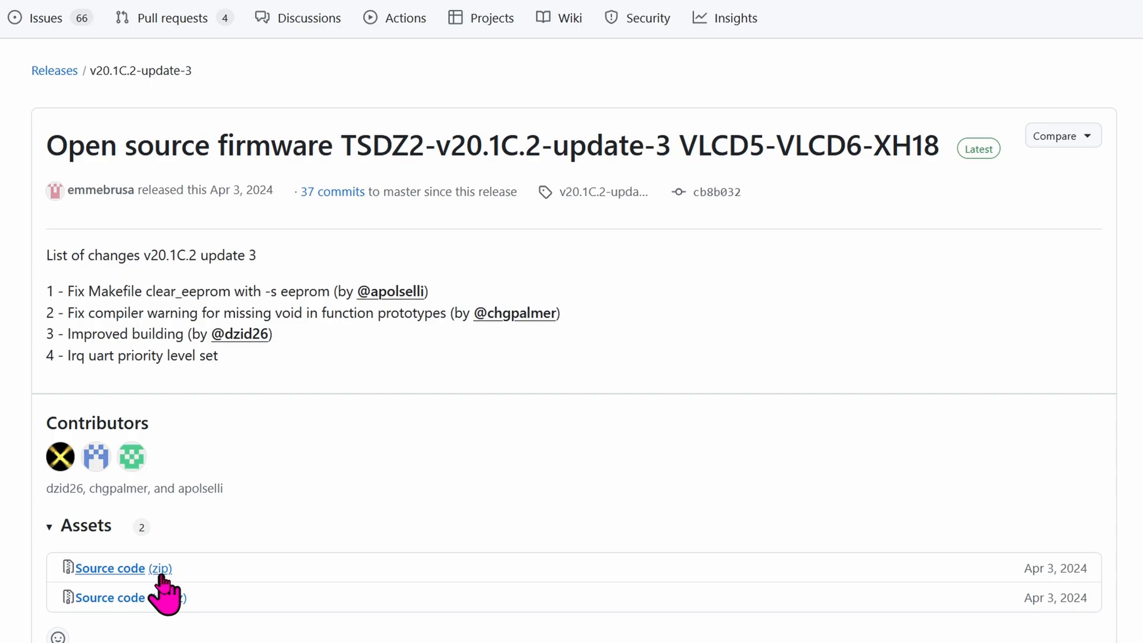